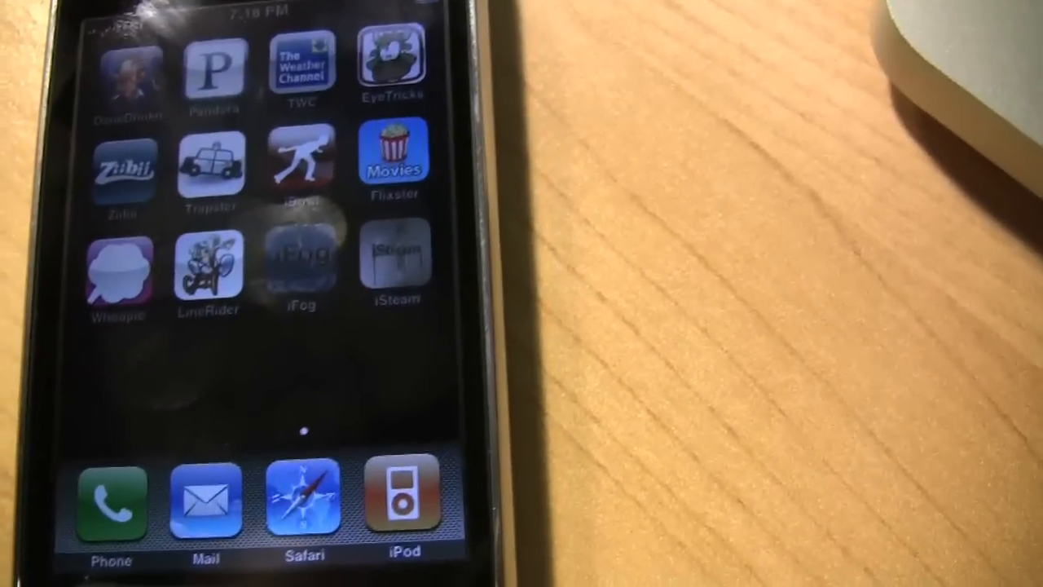
- Relaunch the drawing app and bring up its Choose Brush Size dialog over the sketch
left_click(300, 269)
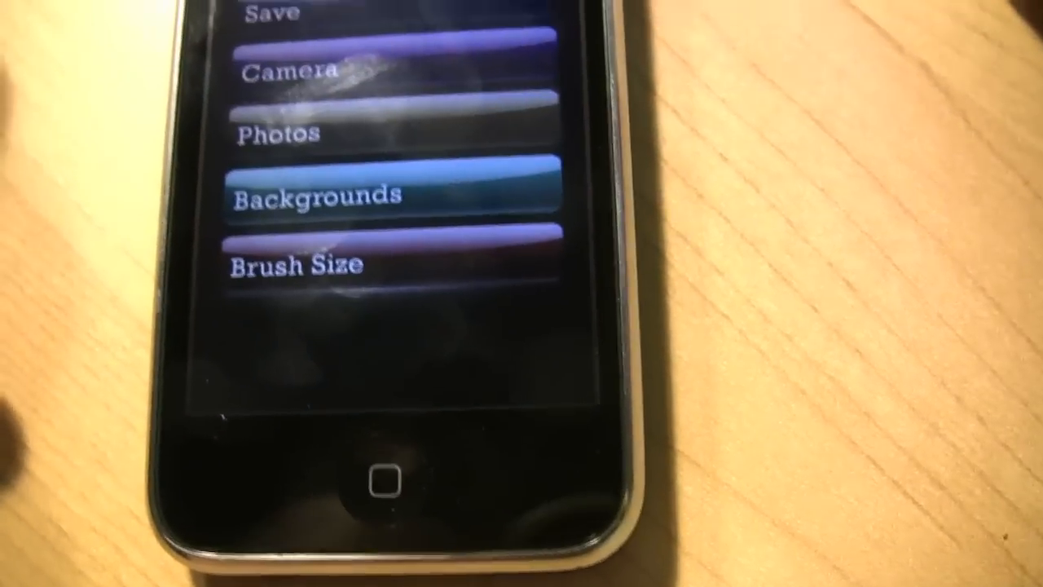
left_click(293, 263)
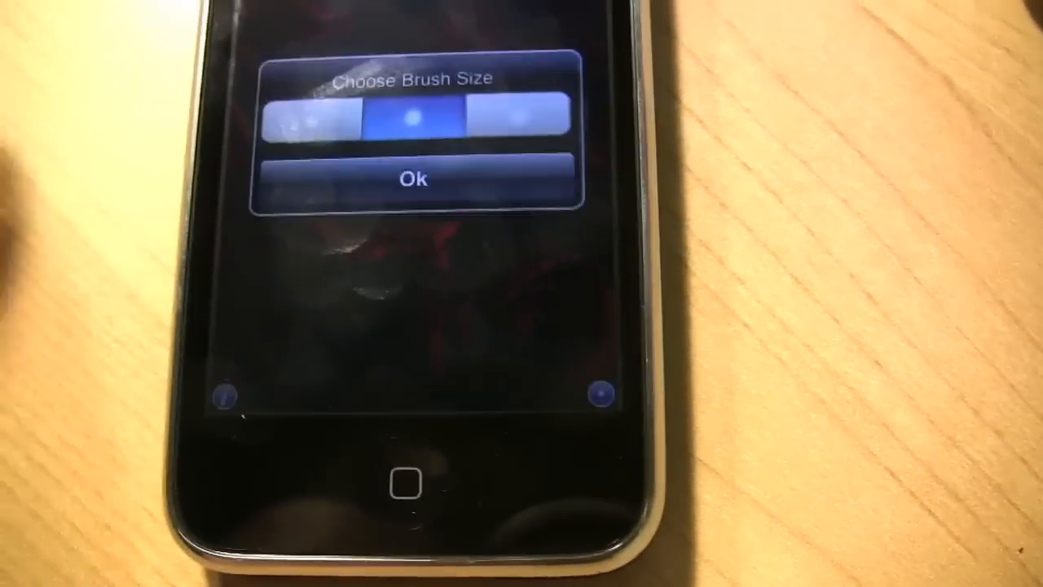